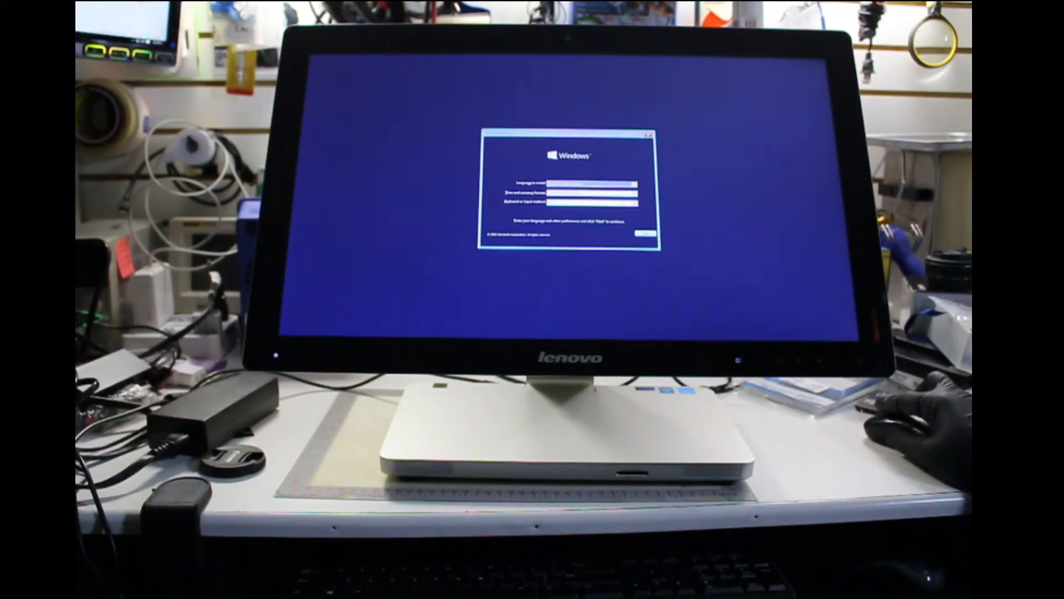
Step: Accept the default language and keyboard settings and launch the Windows 10 installation
click(641, 234)
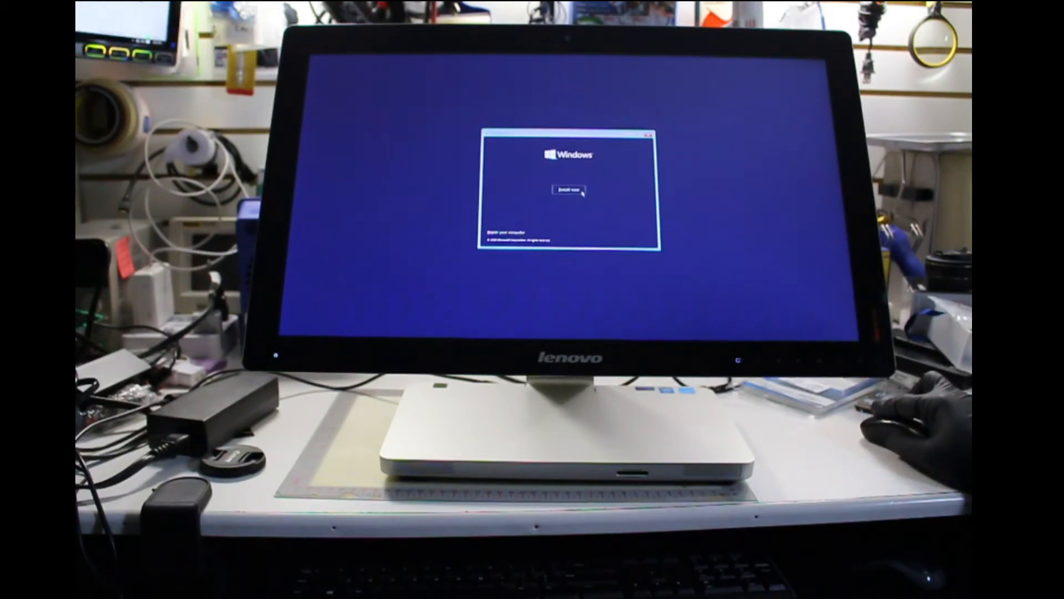
click(569, 190)
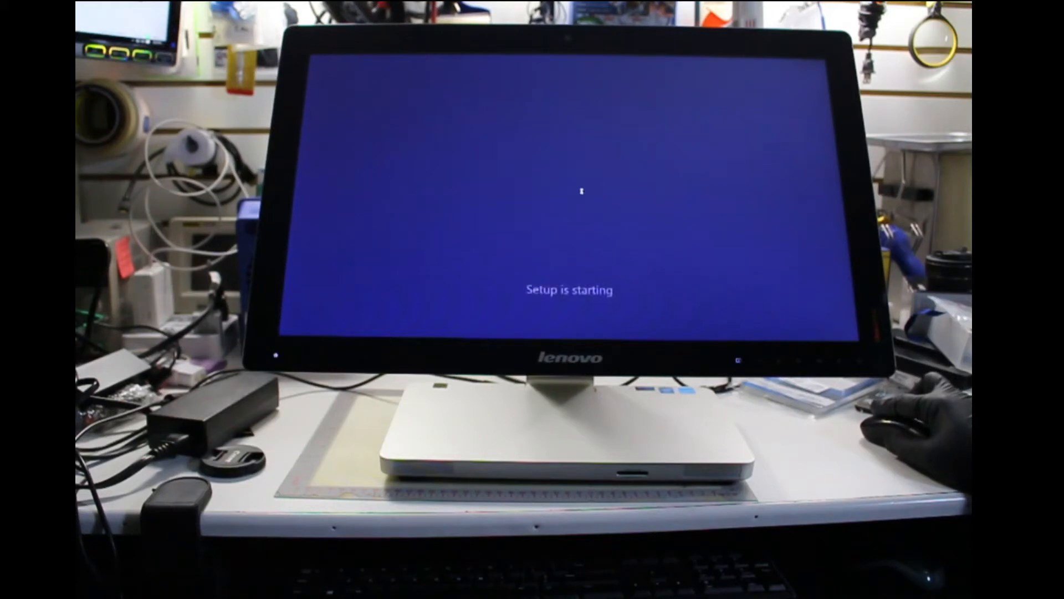